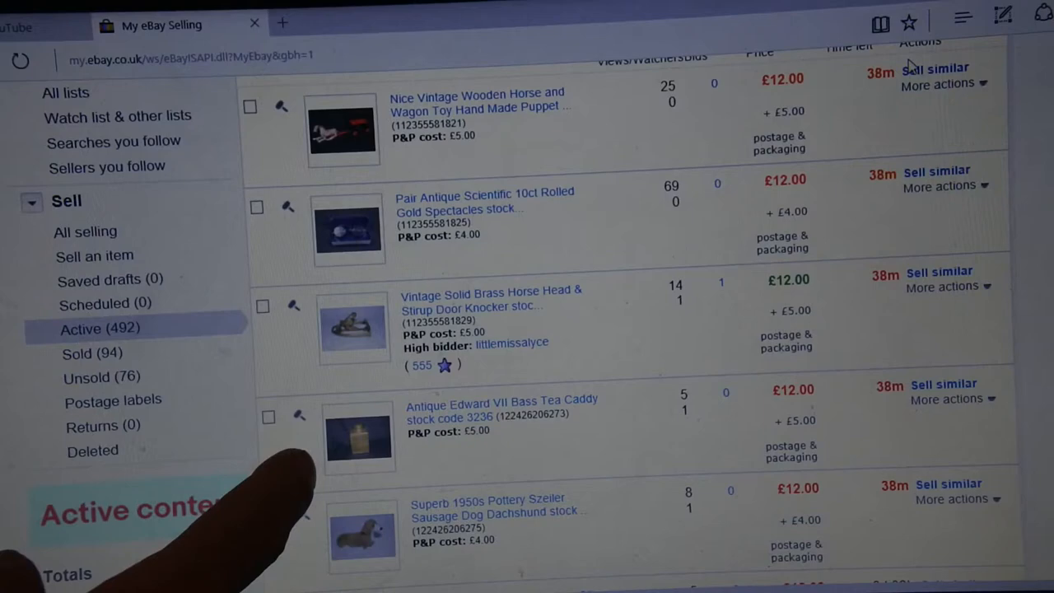
pyautogui.moveTo(206, 453)
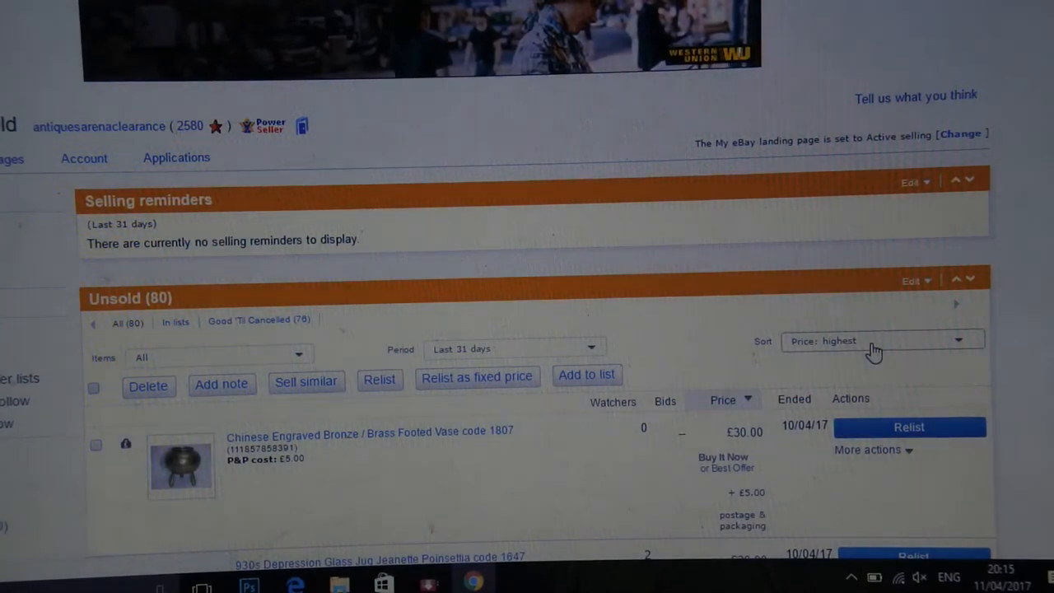
pyautogui.moveTo(961, 344)
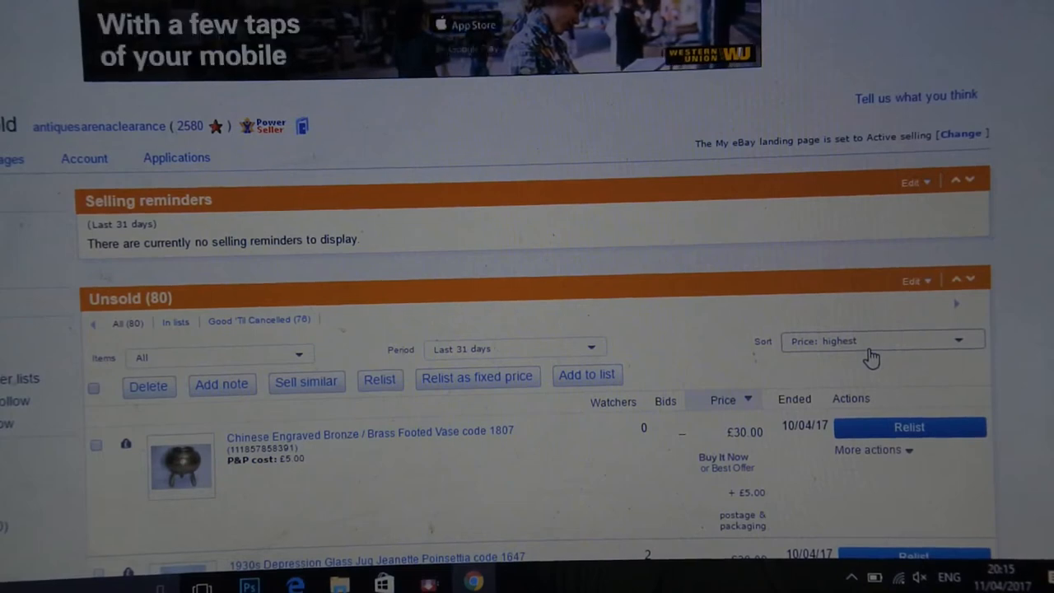
# Sort the Unsold list by Time ended: recent first and look down through the listings.
pyautogui.click(881, 339)
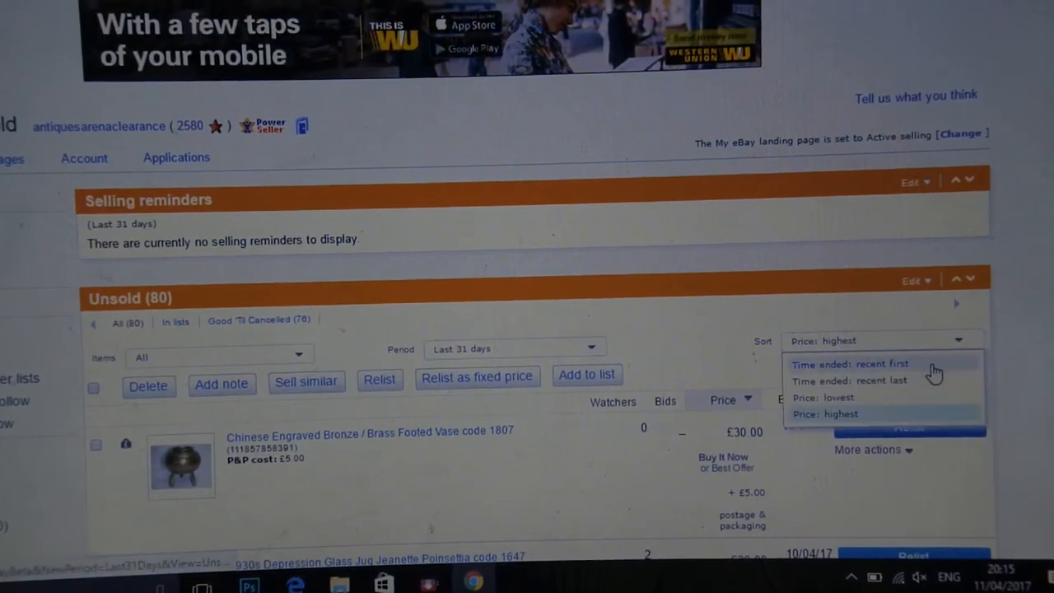
pyautogui.click(850, 364)
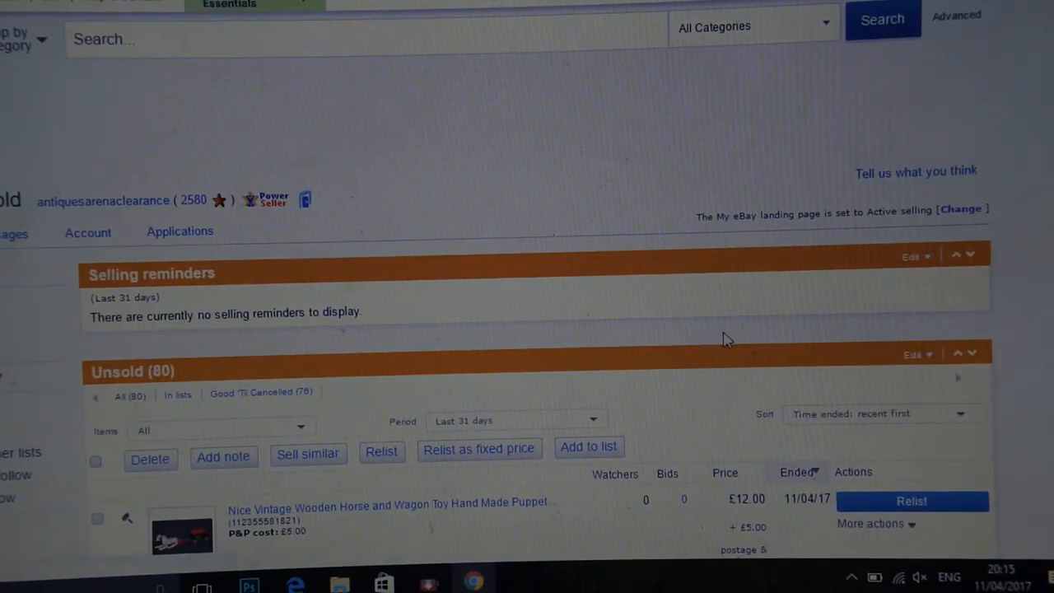
pyautogui.scroll(-3)
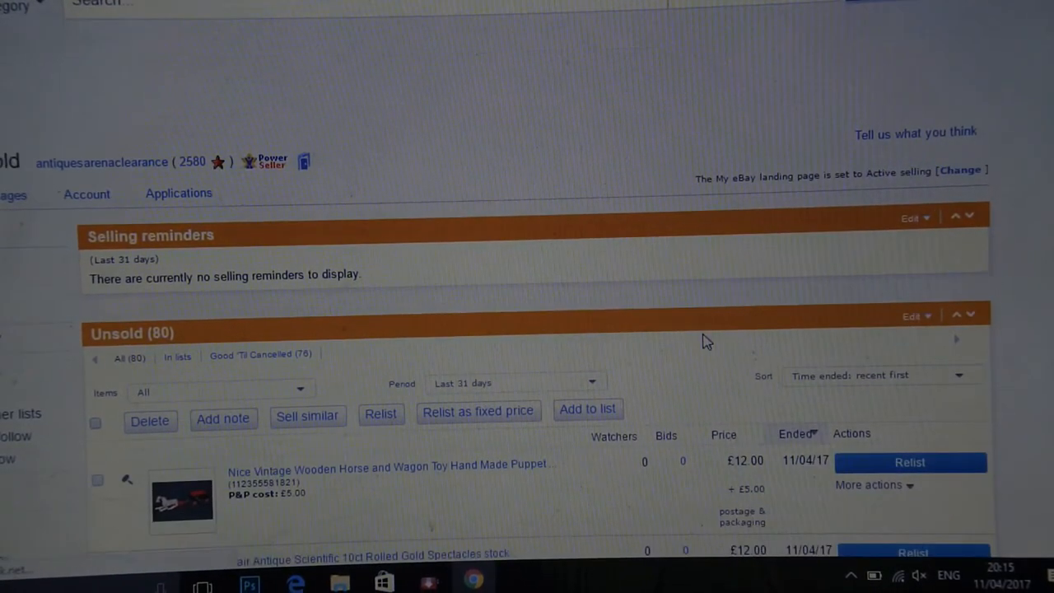
pyautogui.scroll(-3)
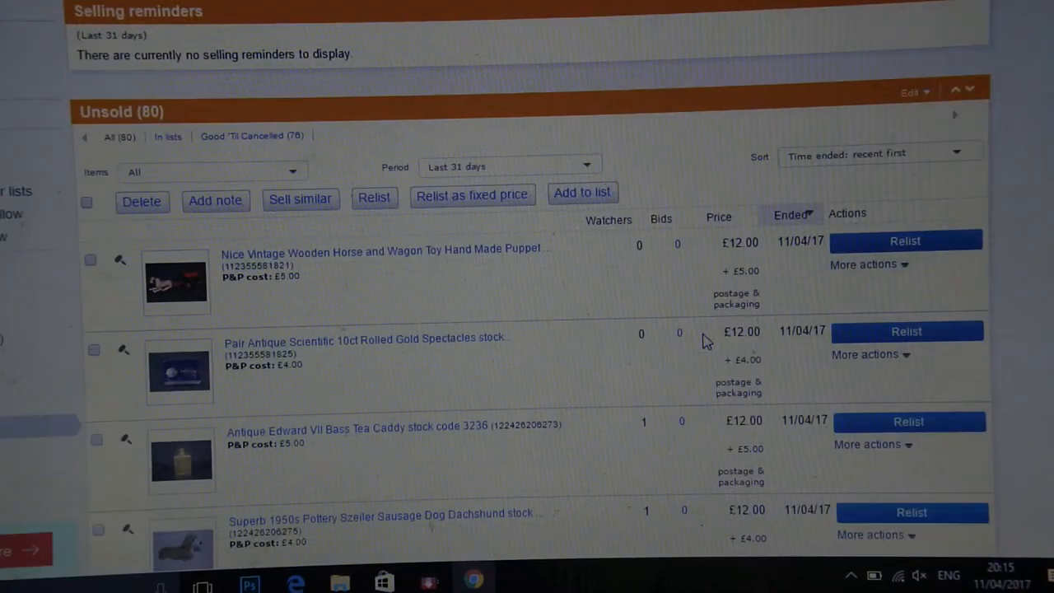
pyautogui.scroll(-3)
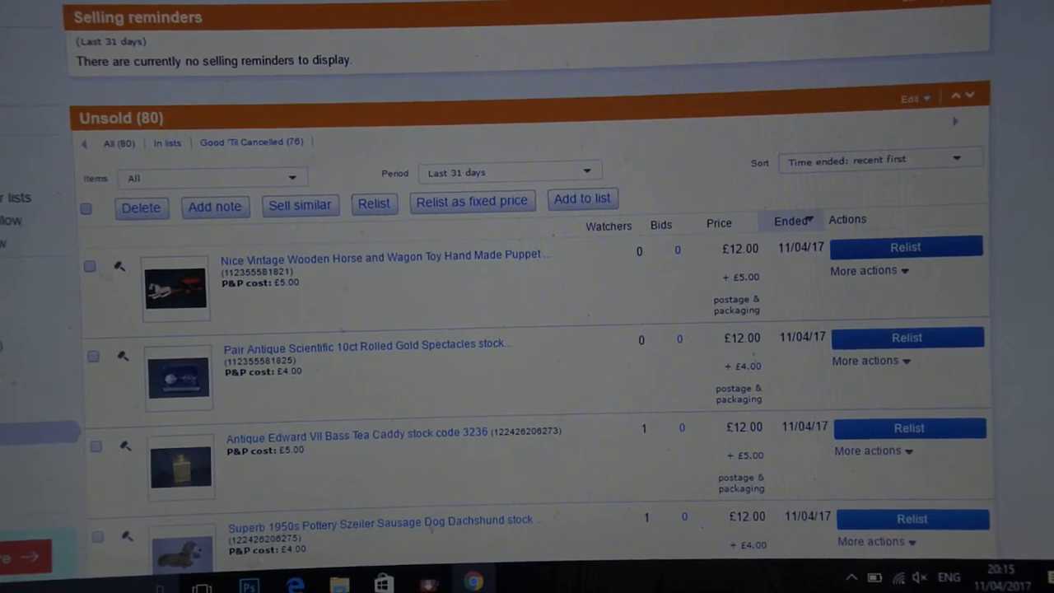
pyautogui.scroll(-3)
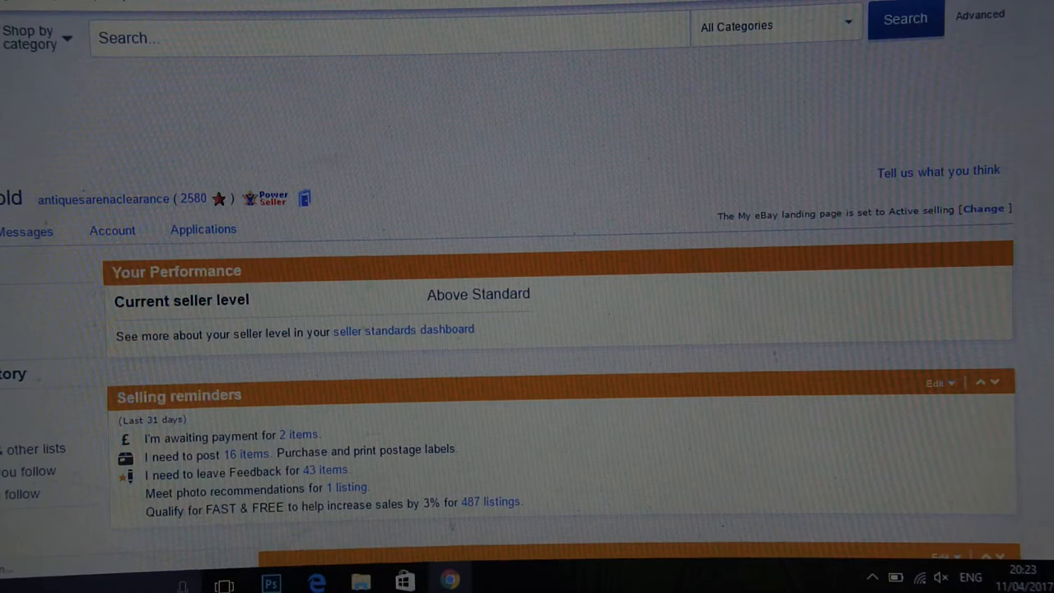
# Scroll the refreshed selling overview down towards the Sold section.
pyautogui.scroll(-3)
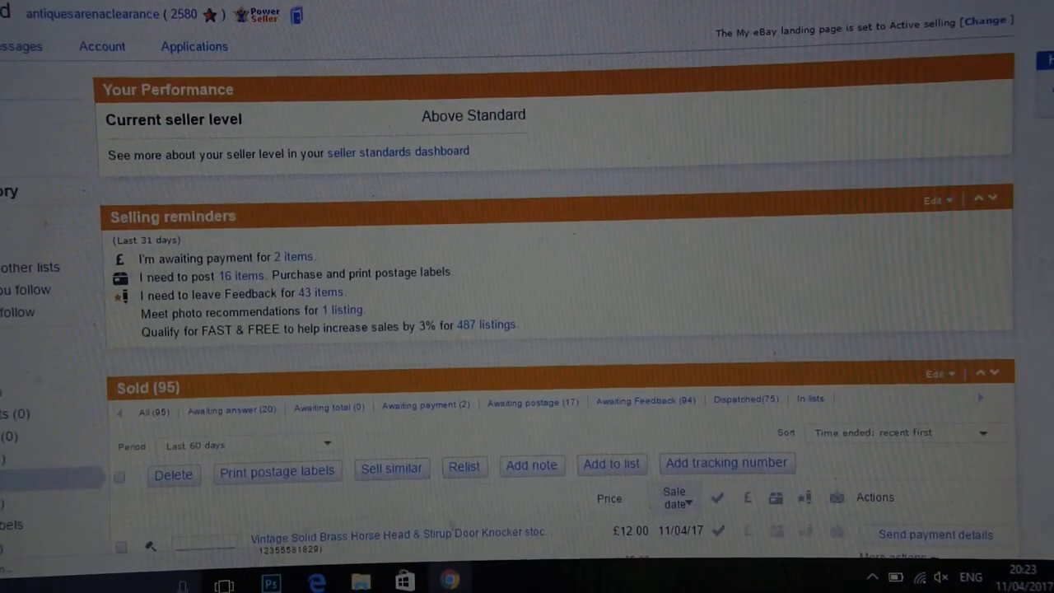
pyautogui.scroll(-3)
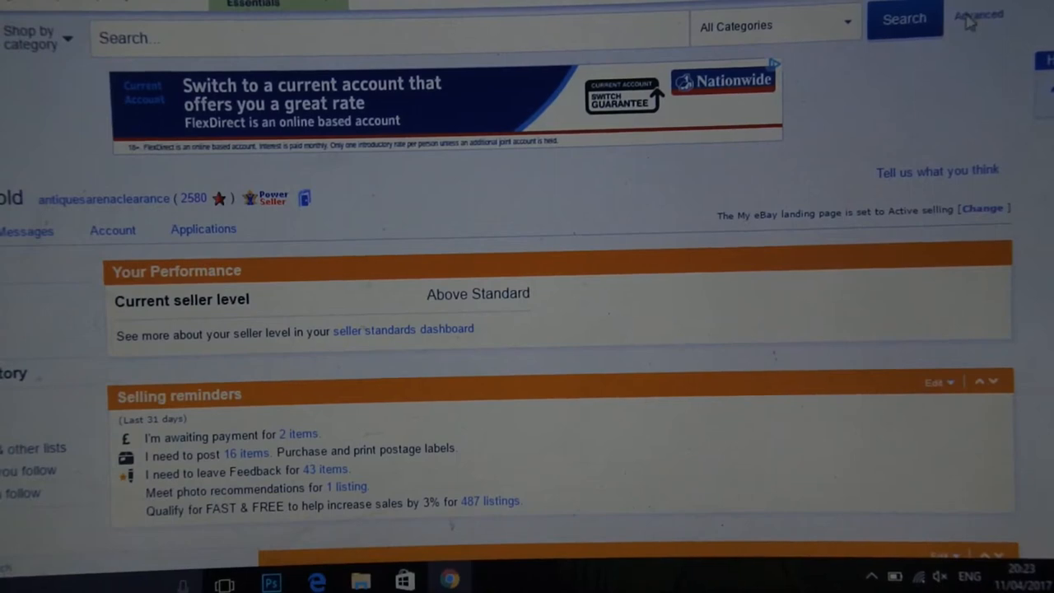
# Go to Advanced search and enter 'rolled gold specticals' as the keywords.
pyautogui.click(978, 15)
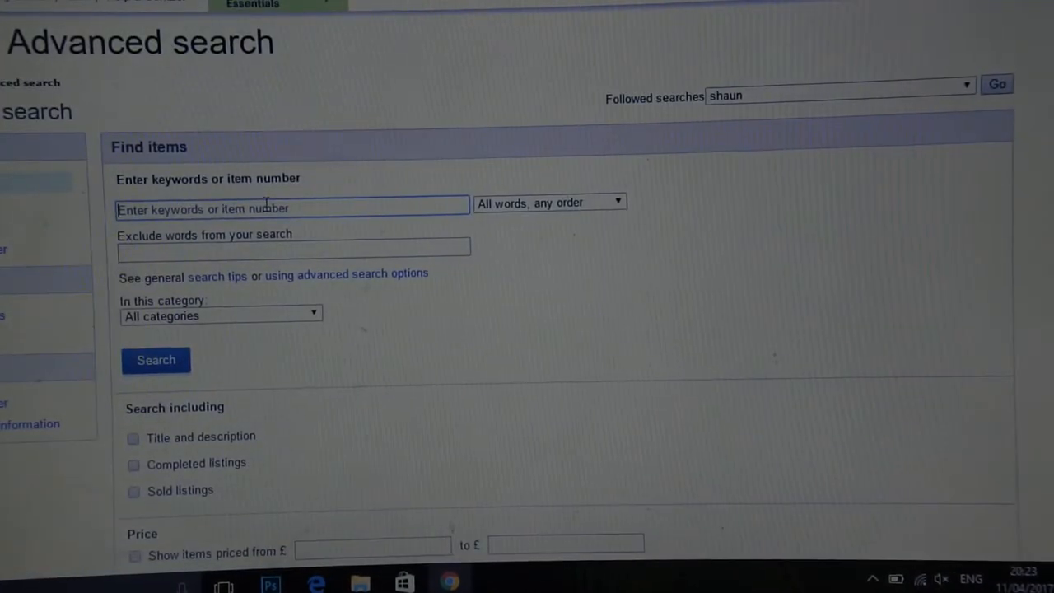
pyautogui.write('r')
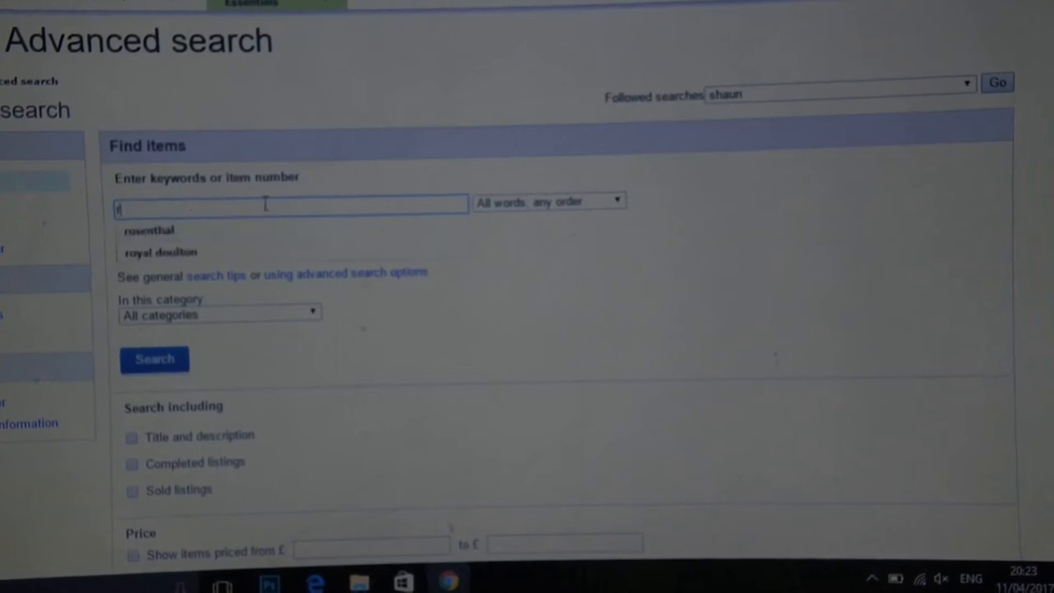
pyautogui.write('rolled gold spect')
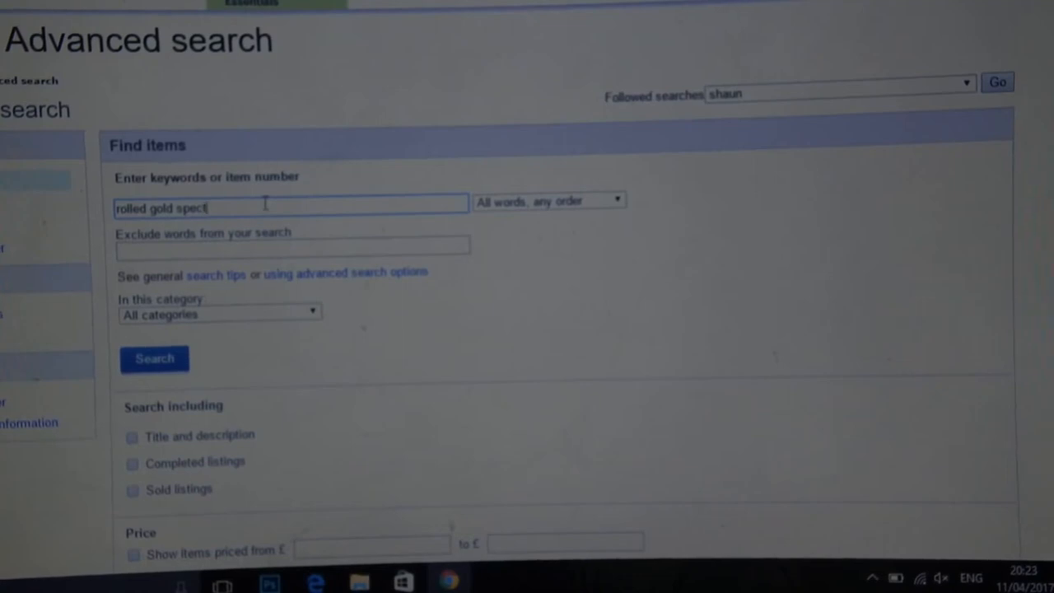
pyautogui.write('i')
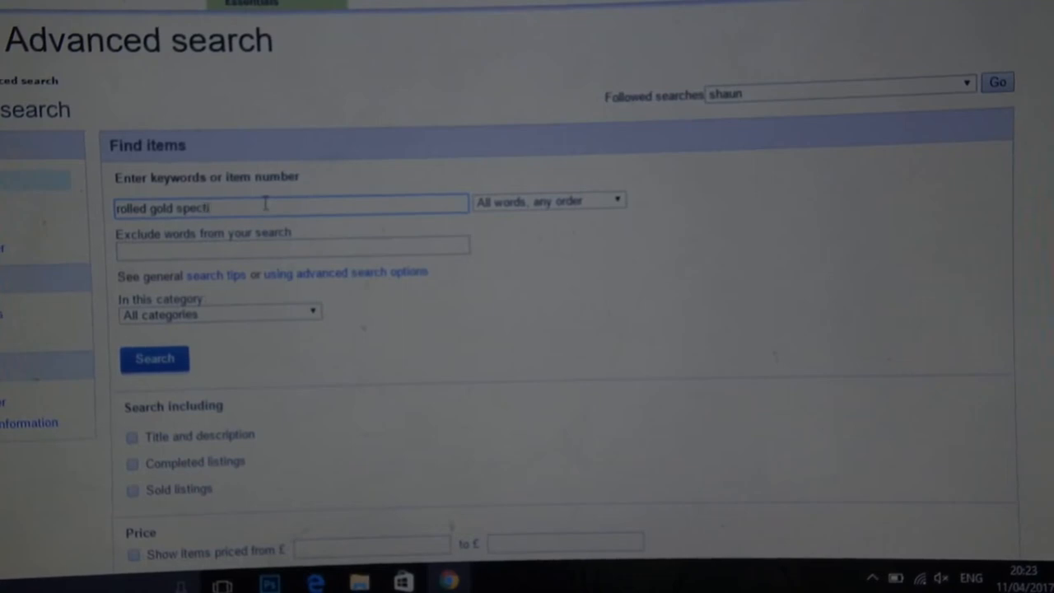
pyautogui.write('cals')
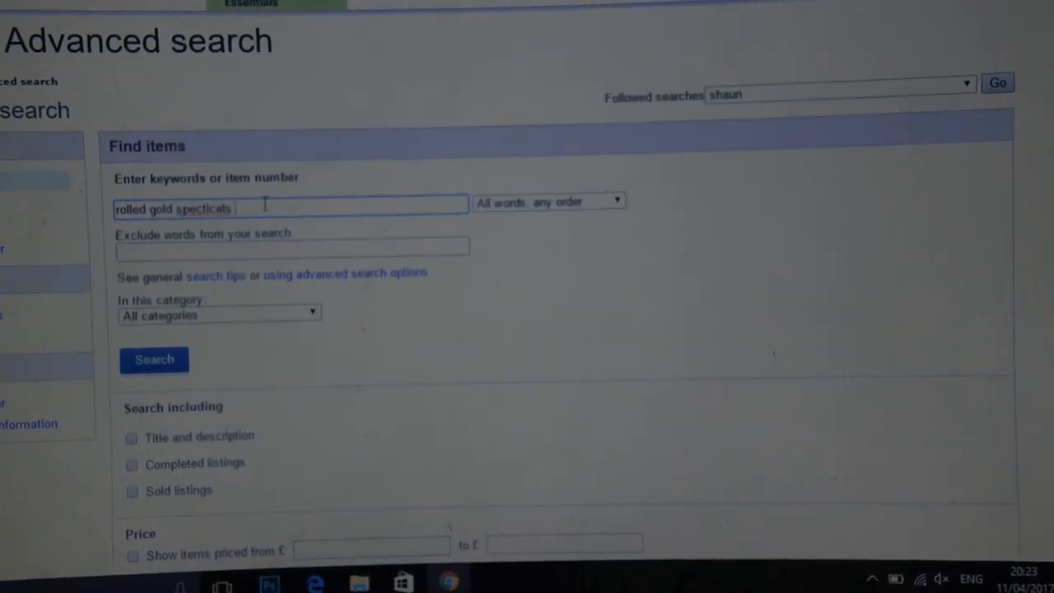
pyautogui.rightClick(197, 207)
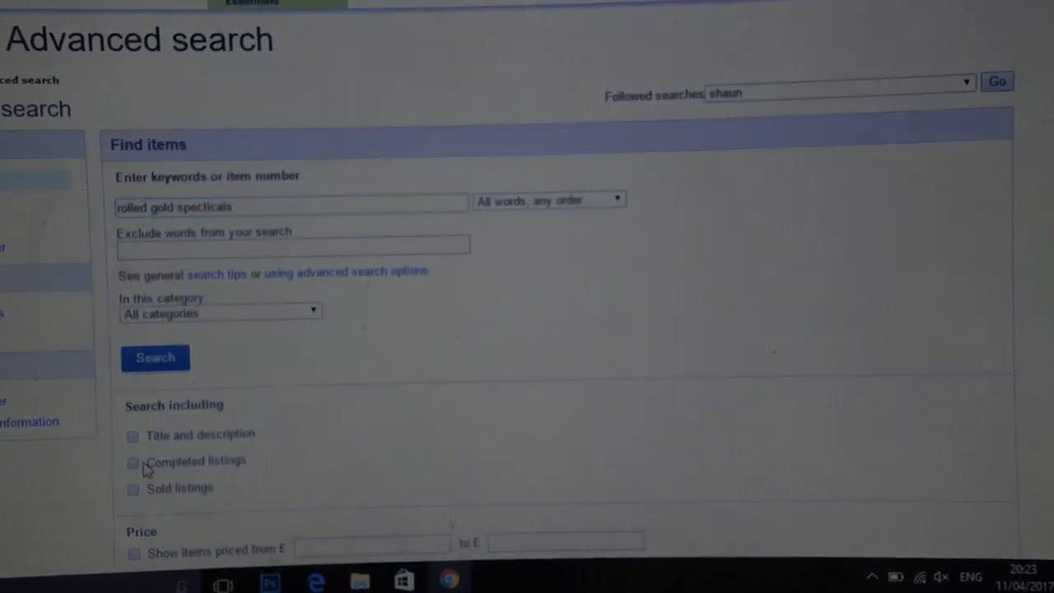
# Limit to Completed and Sold listings, sort by Price: highest first, and run the search.
pyautogui.click(131, 463)
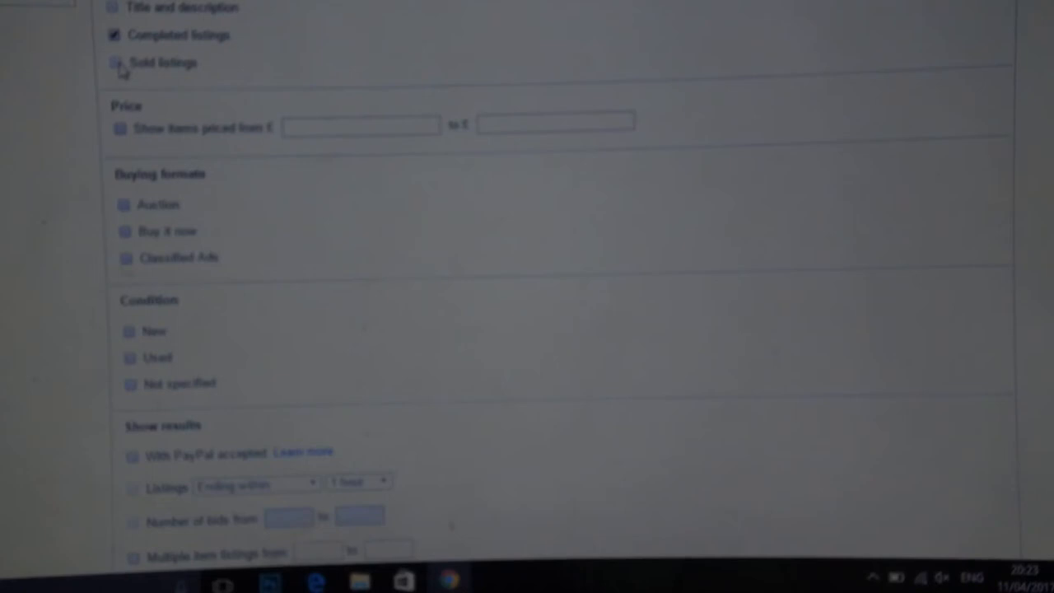
pyautogui.click(115, 63)
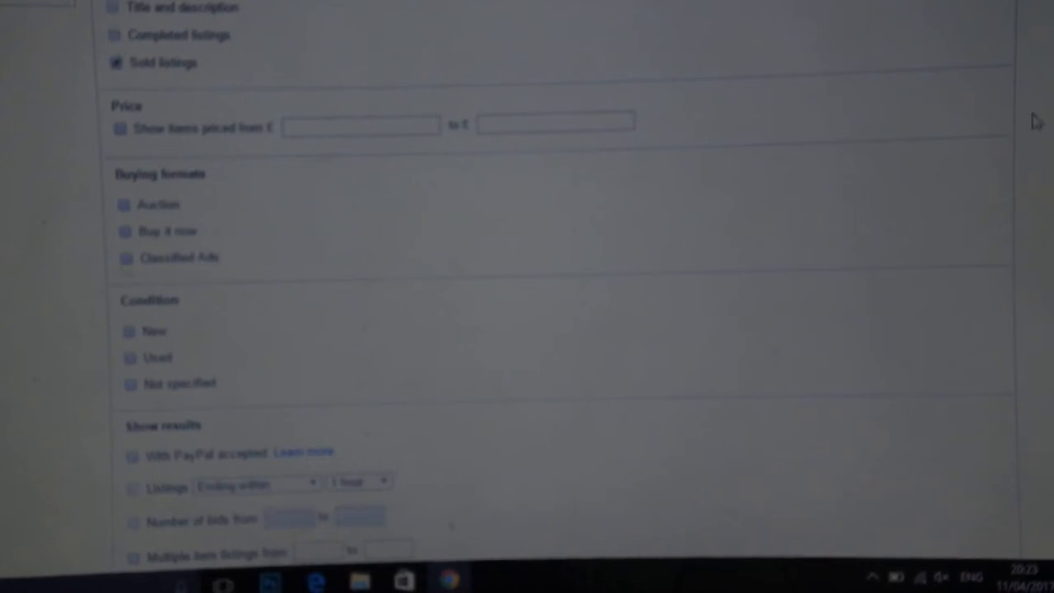
pyautogui.scroll(-3)
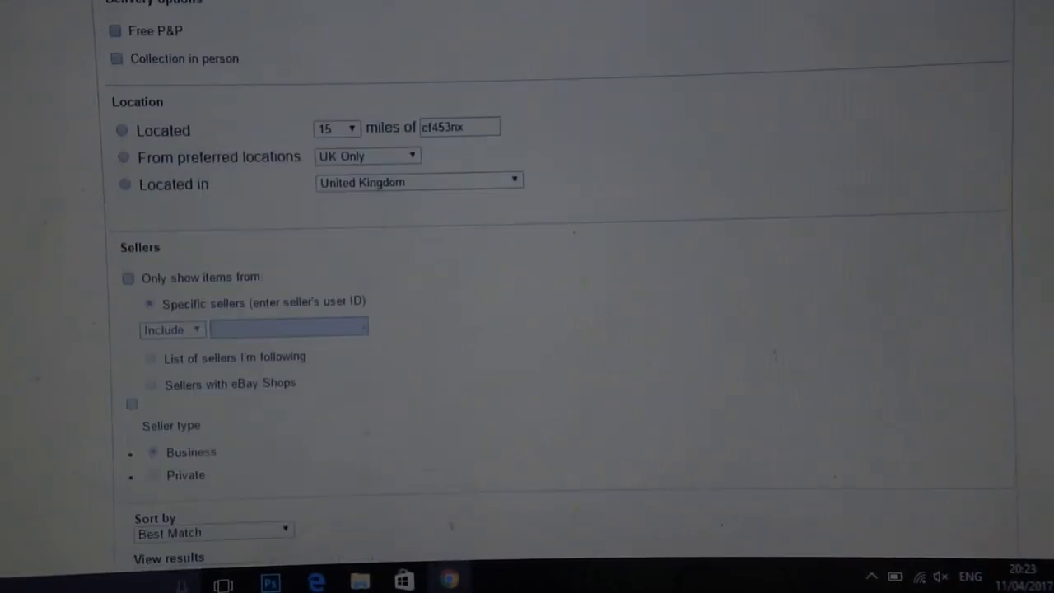
pyautogui.click(206, 272)
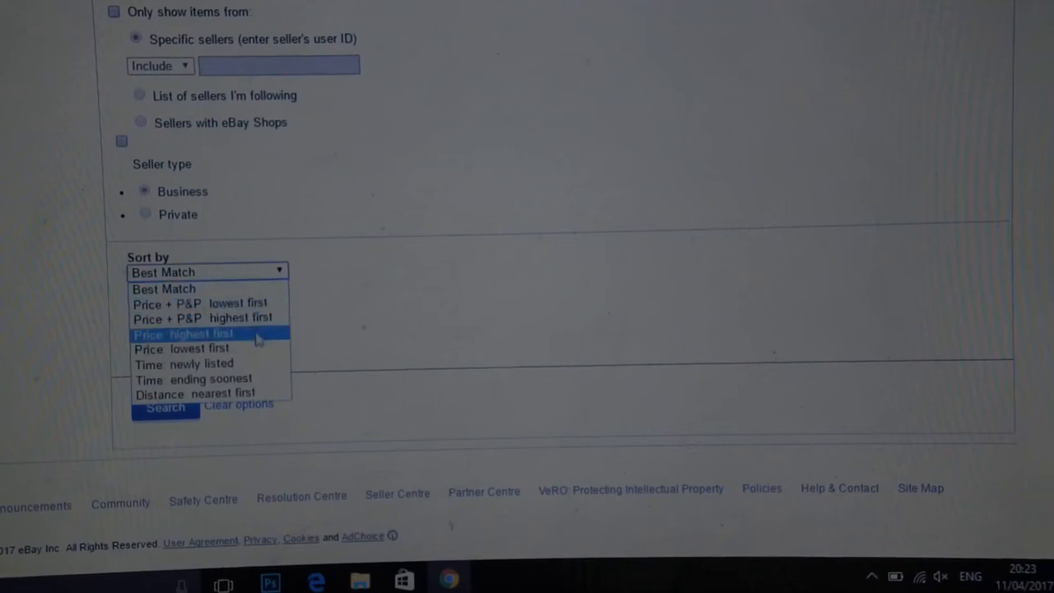
pyautogui.click(184, 333)
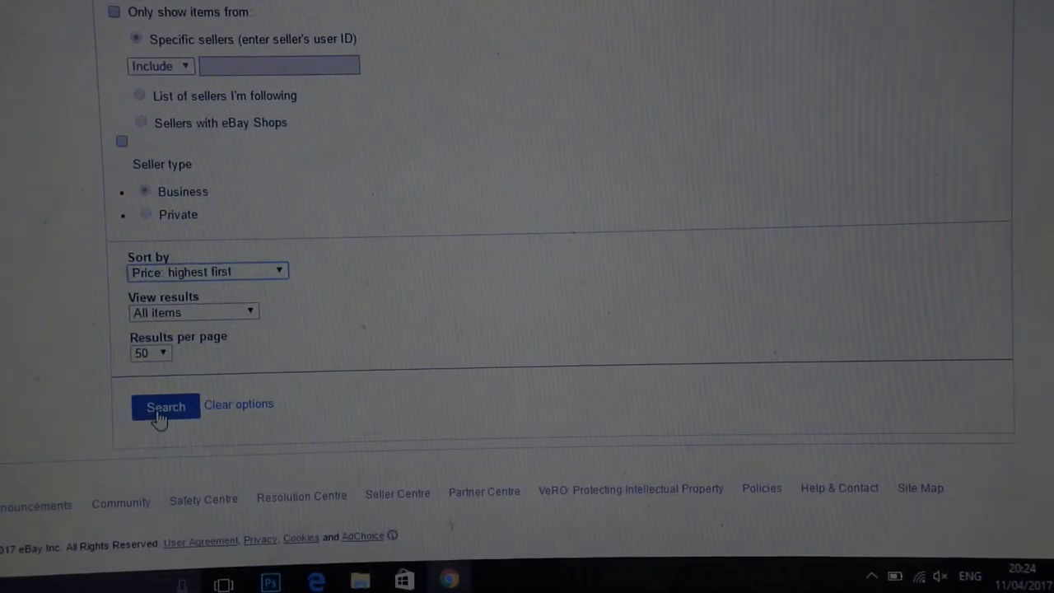
pyautogui.click(164, 406)
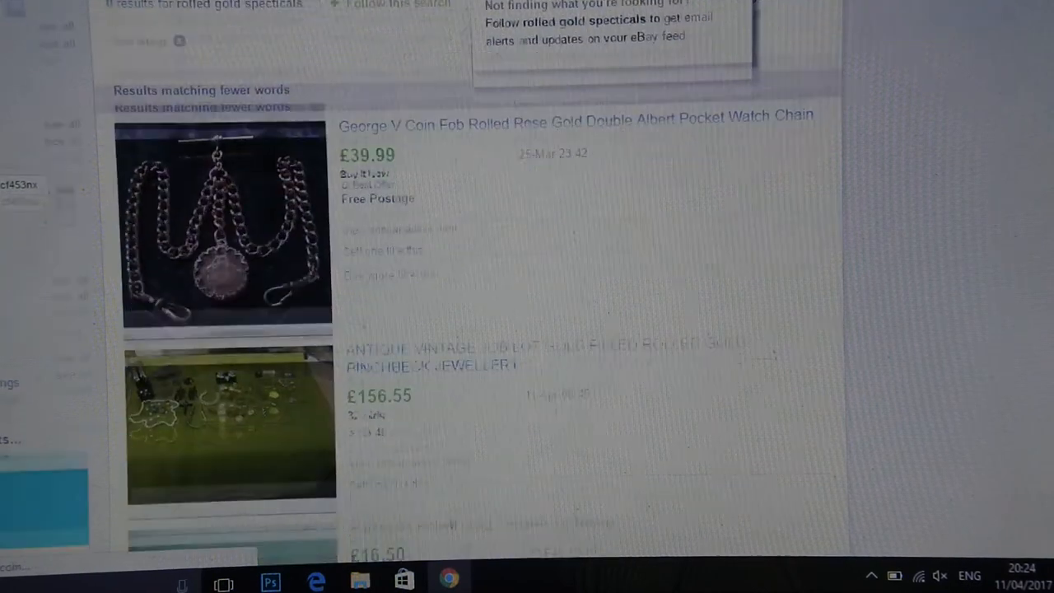
# Scroll into the 'Results matching fewer words' section of the sold-listing results.
pyautogui.scroll(-3)
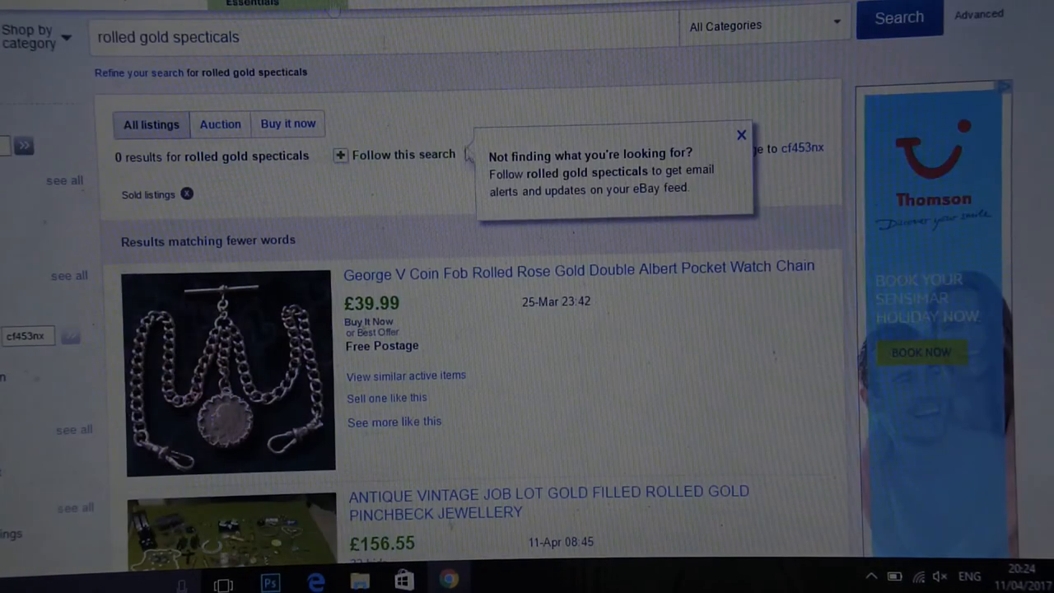
# Scroll down through the sold rolled gold listings to compare their final prices.
pyautogui.click(740, 135)
pyautogui.write('a')
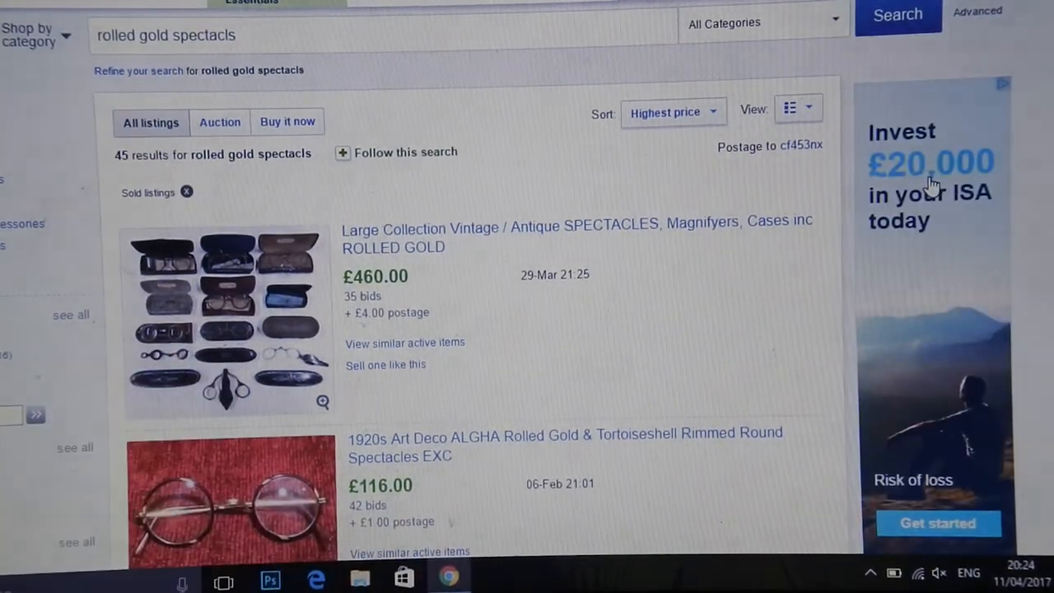
pyautogui.scroll(-3)
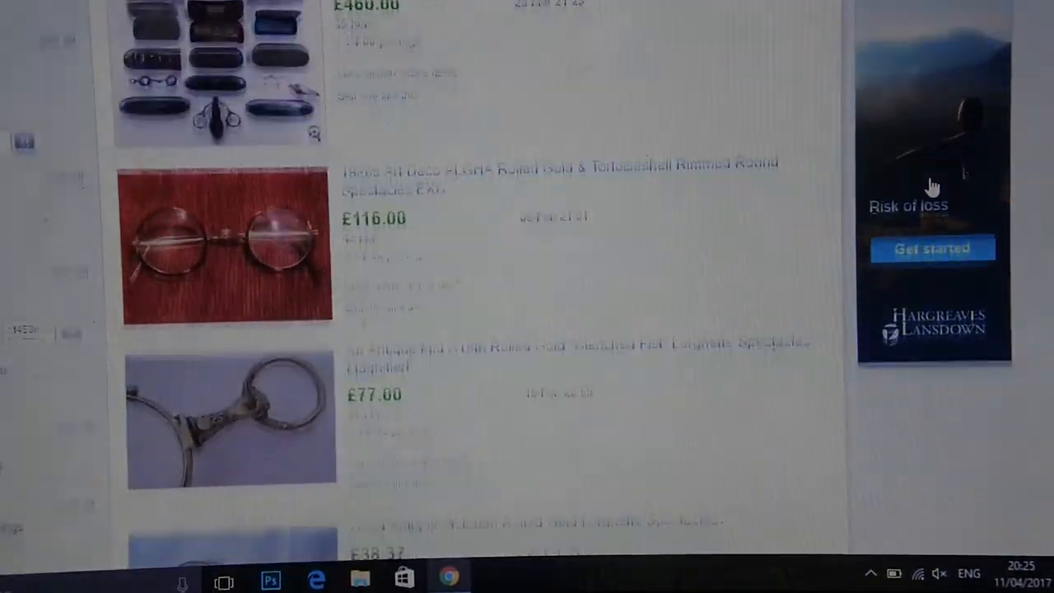
pyautogui.scroll(-3)
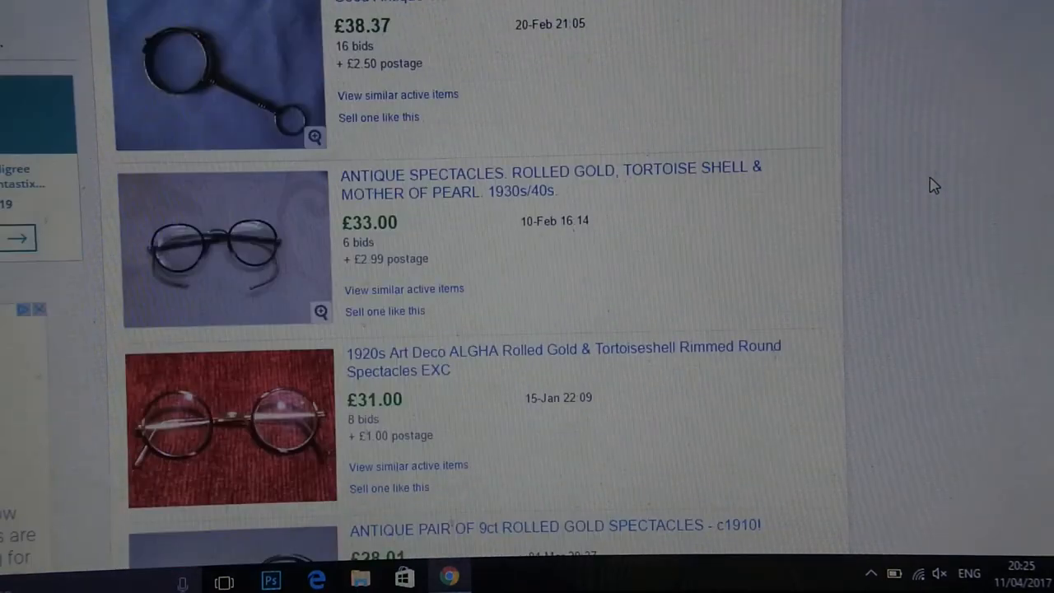
pyautogui.scroll(-3)
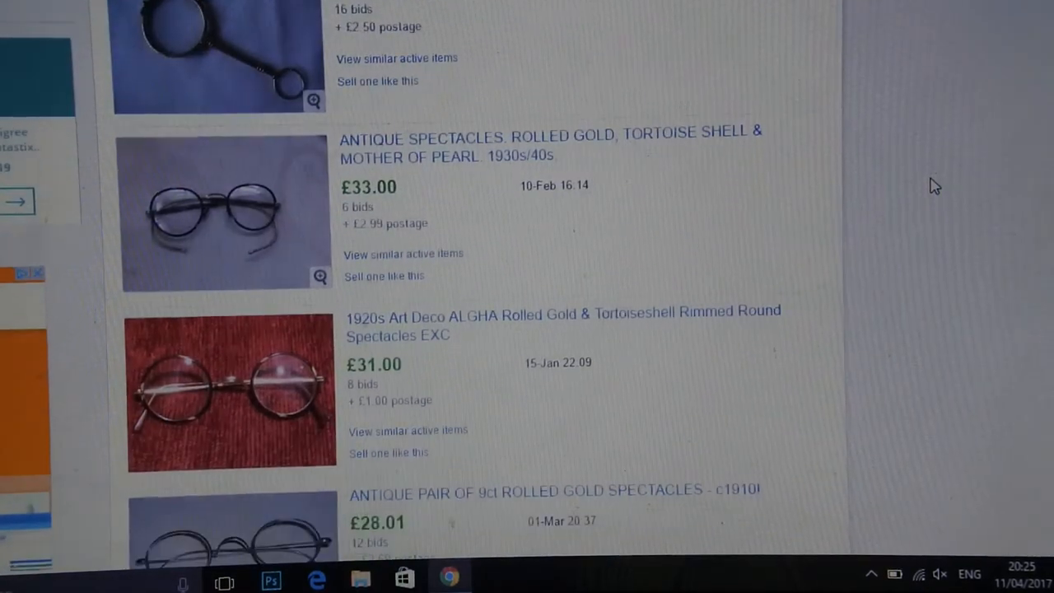
pyautogui.scroll(-3)
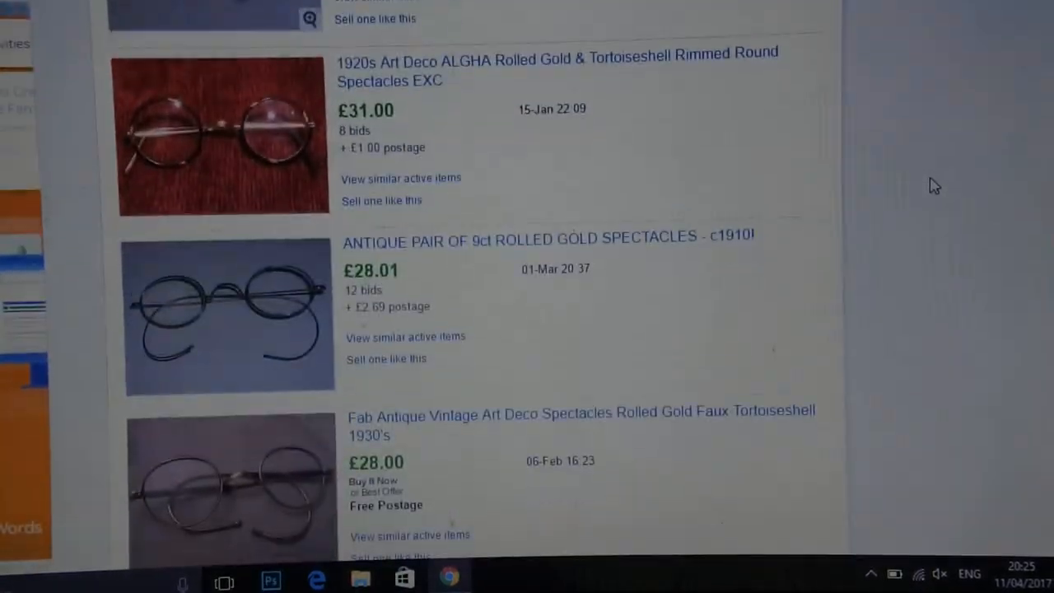
pyautogui.scroll(-3)
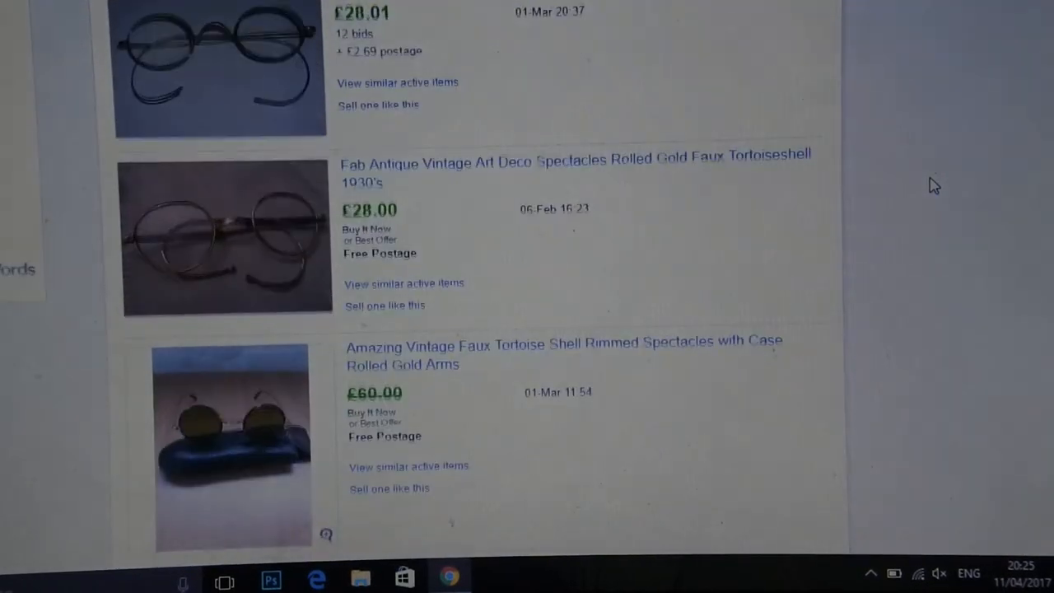
pyautogui.scroll(-3)
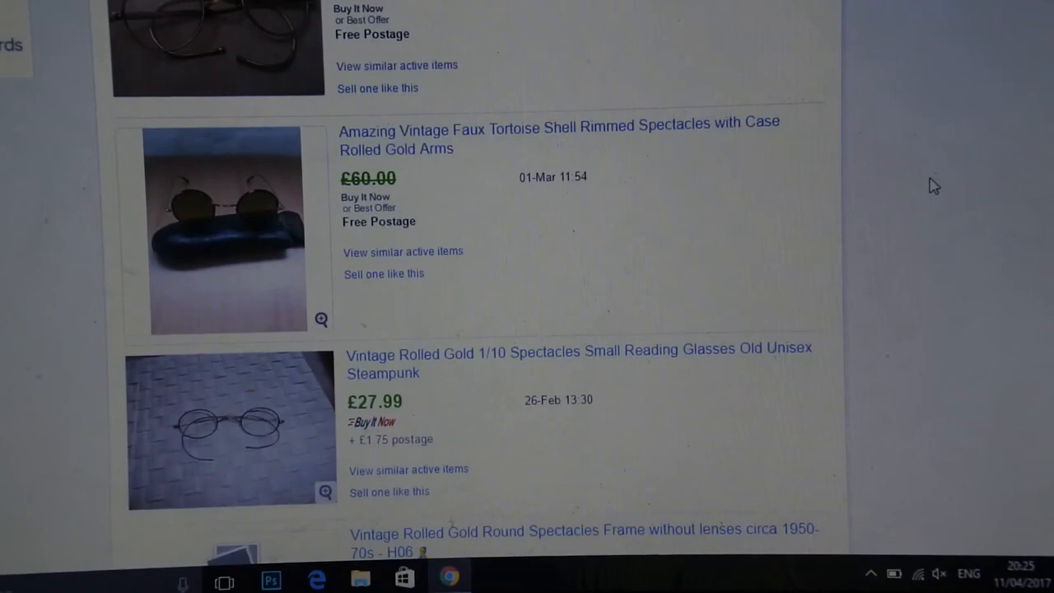
pyautogui.scroll(-3)
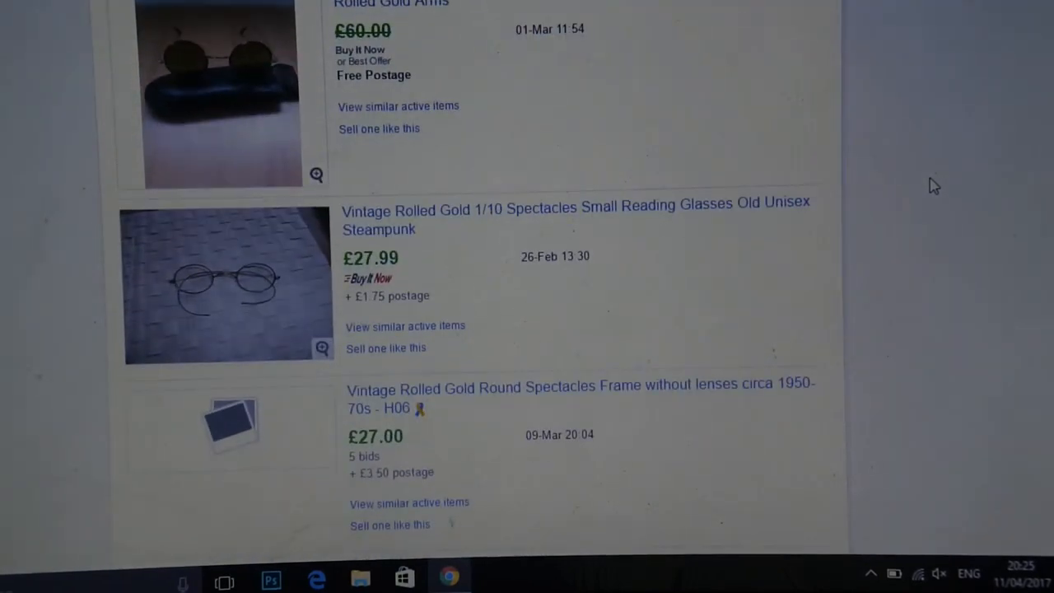
pyautogui.scroll(-3)
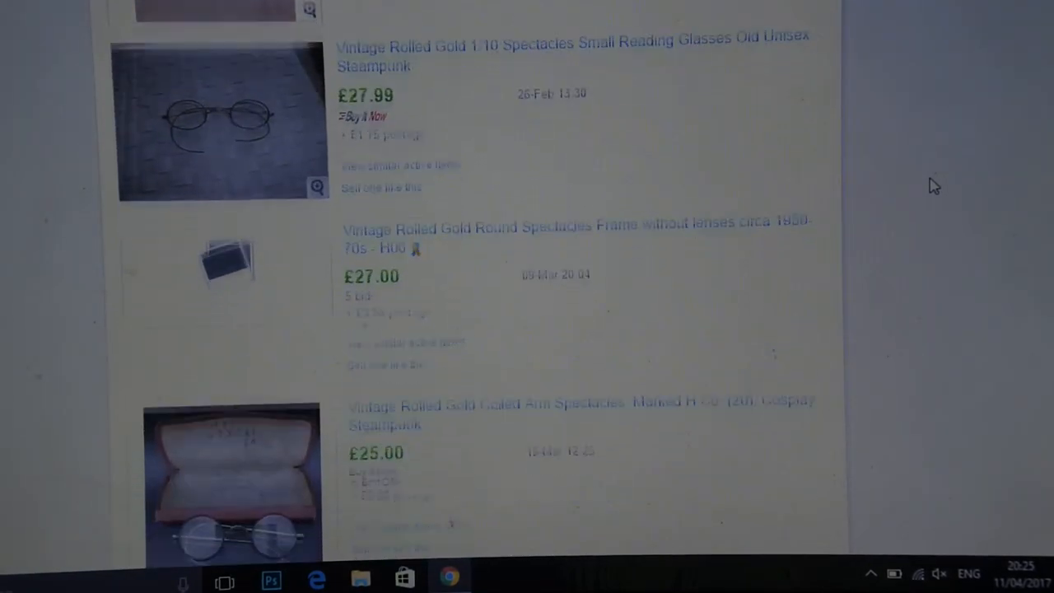
pyautogui.scroll(-3)
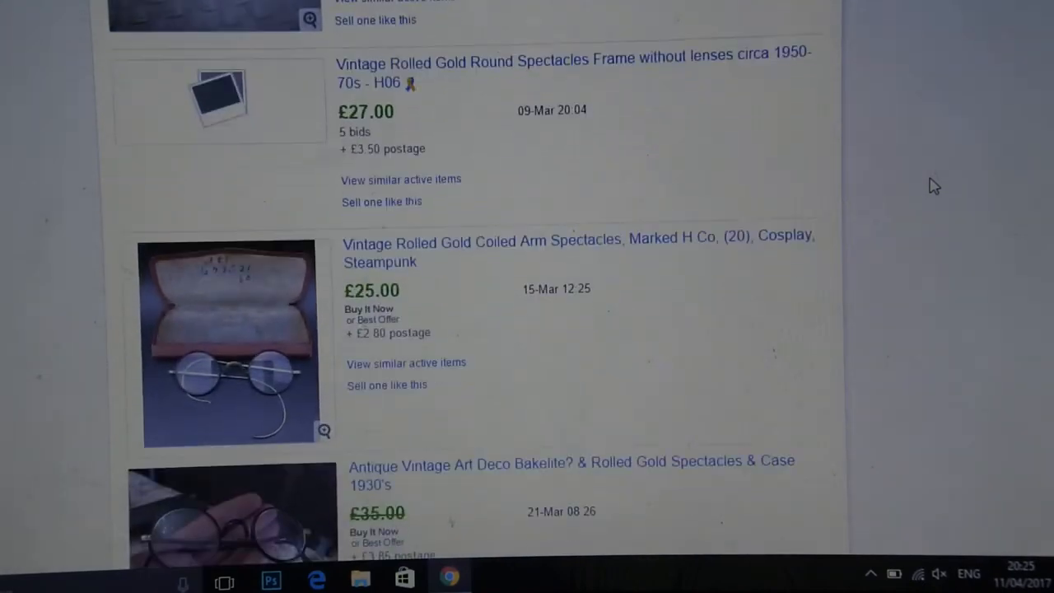
pyautogui.scroll(-3)
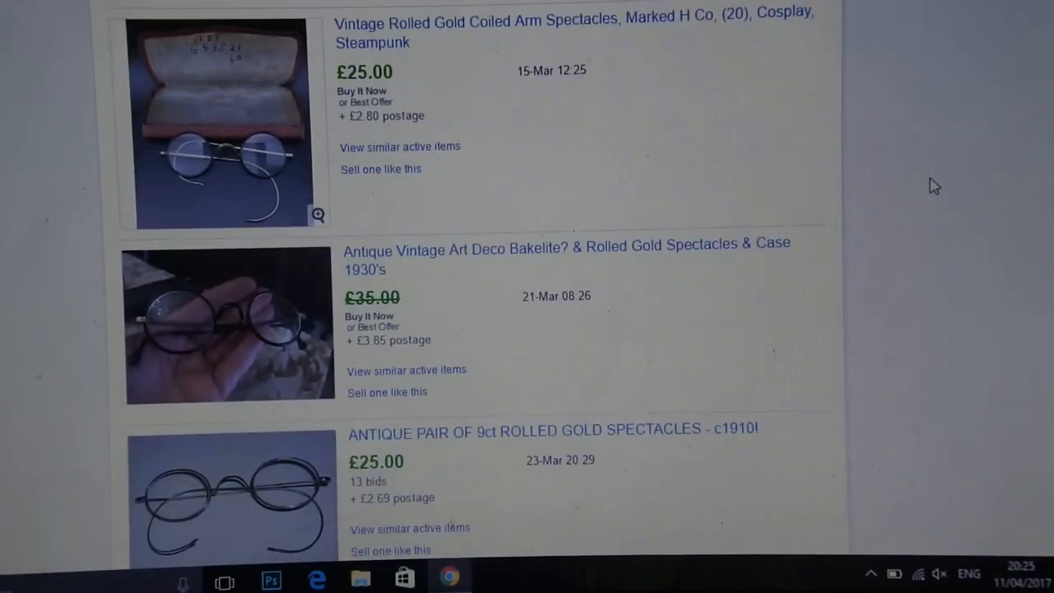
pyautogui.scroll(-3)
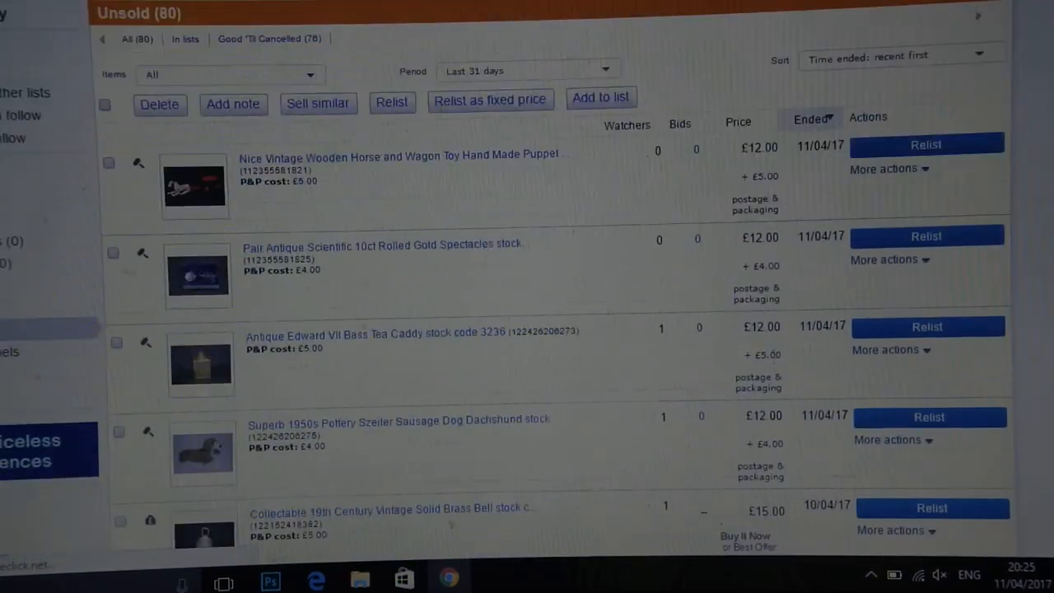
pyautogui.moveTo(304, 247)
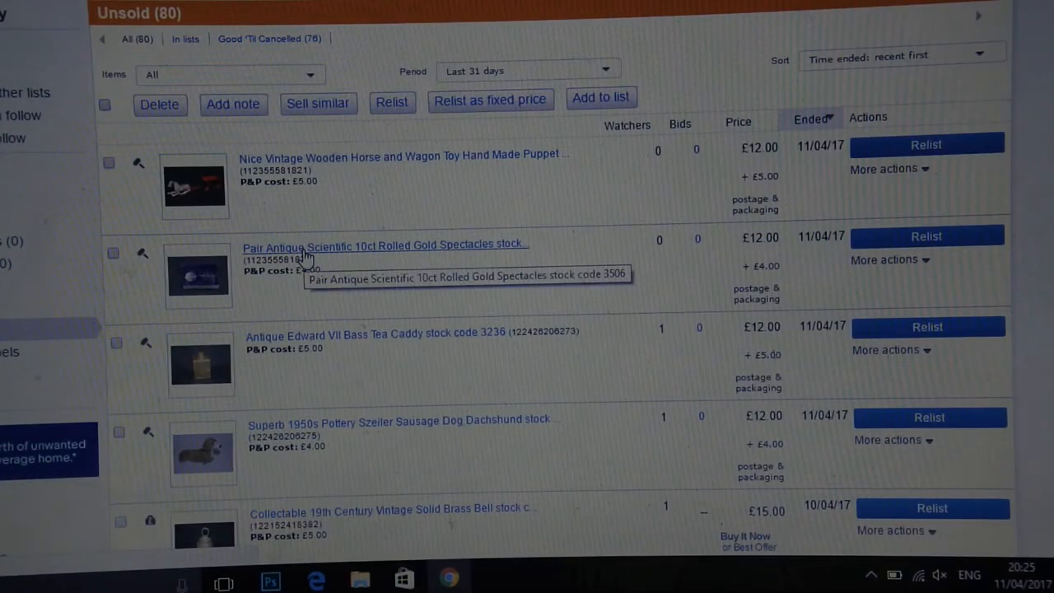
# Open the Unsold list showing the Pair Antique 10ct Rolled Gold Spectacles, stock code 3506.
pyautogui.click(384, 243)
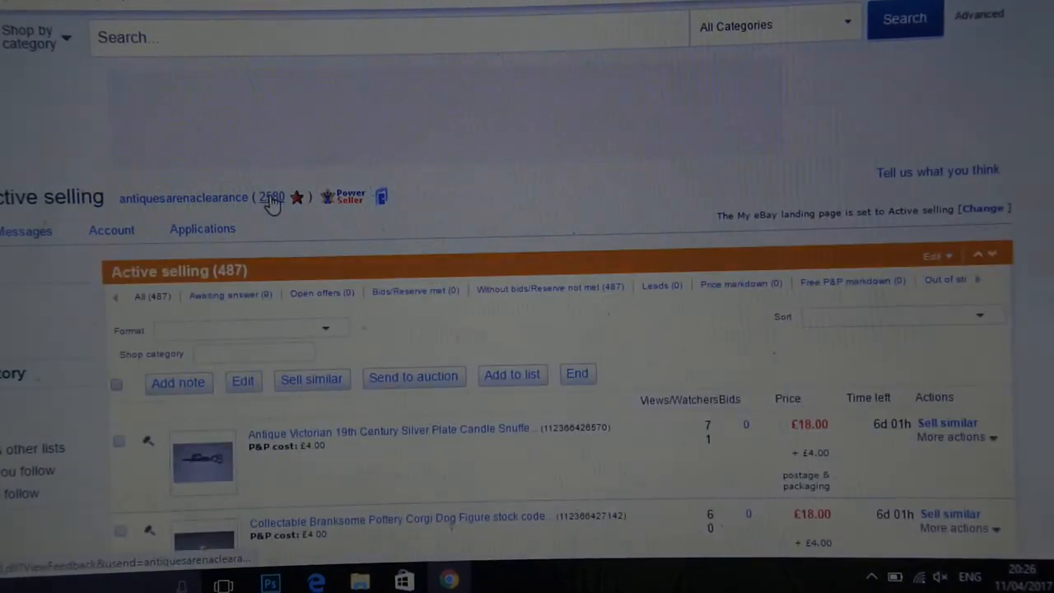
# Open the 99.4% positive Feedback profile and scroll down to the negative comments.
pyautogui.click(270, 197)
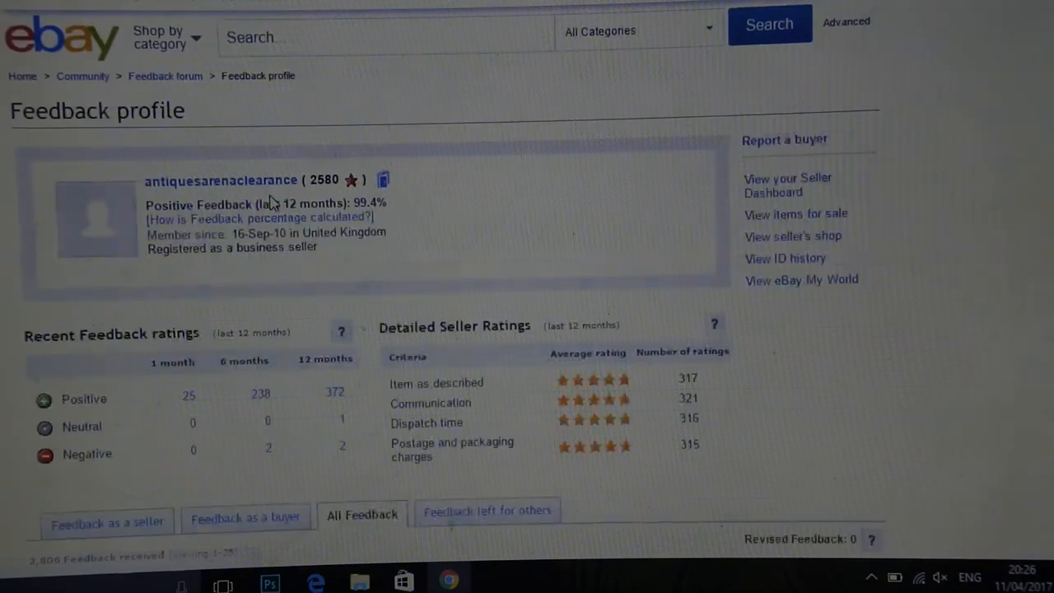
pyautogui.click(261, 217)
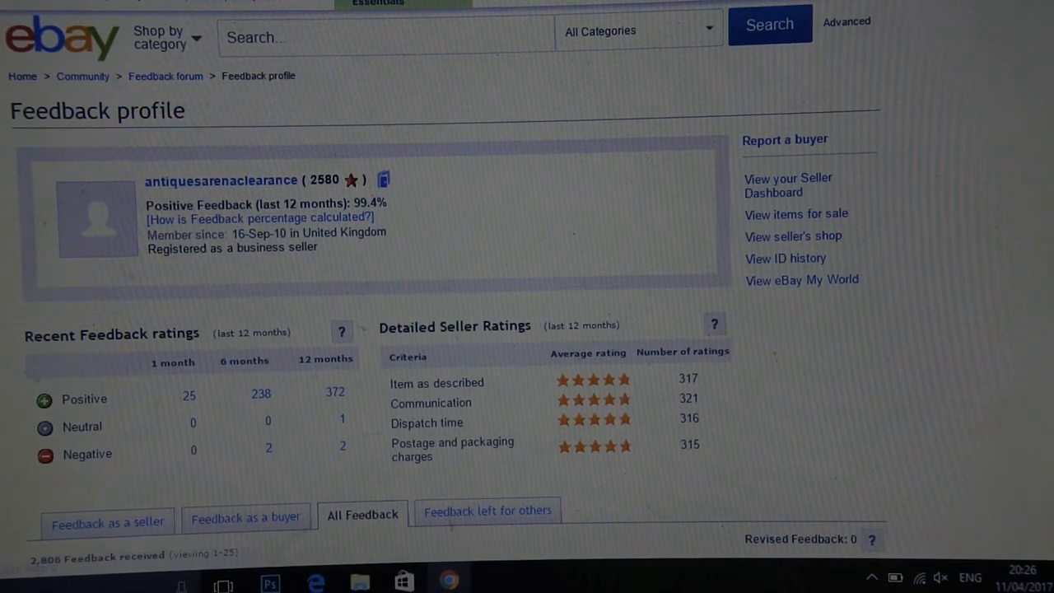
pyautogui.scroll(-3)
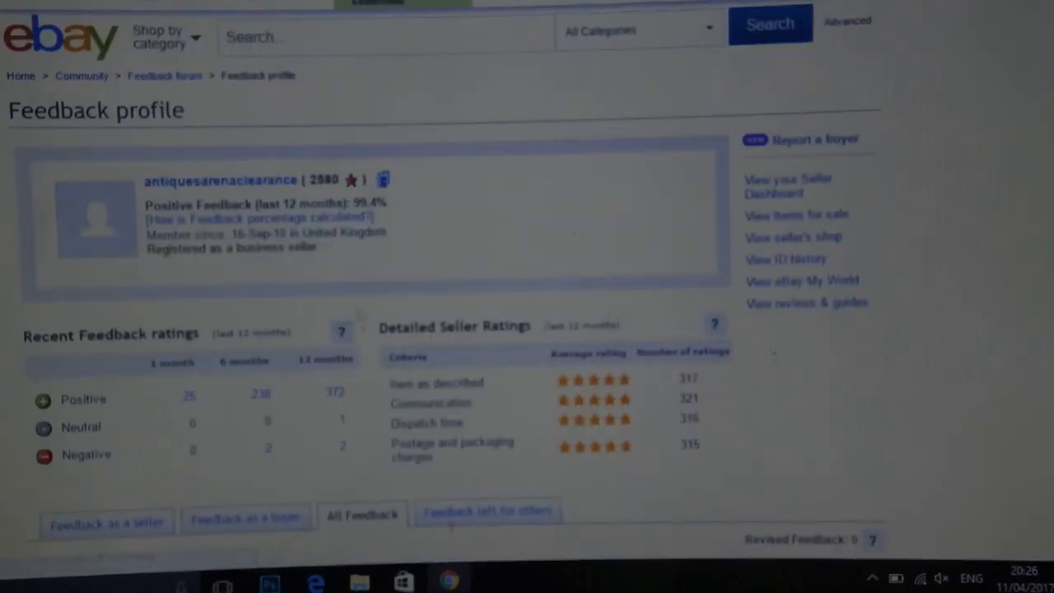
pyautogui.scroll(-3)
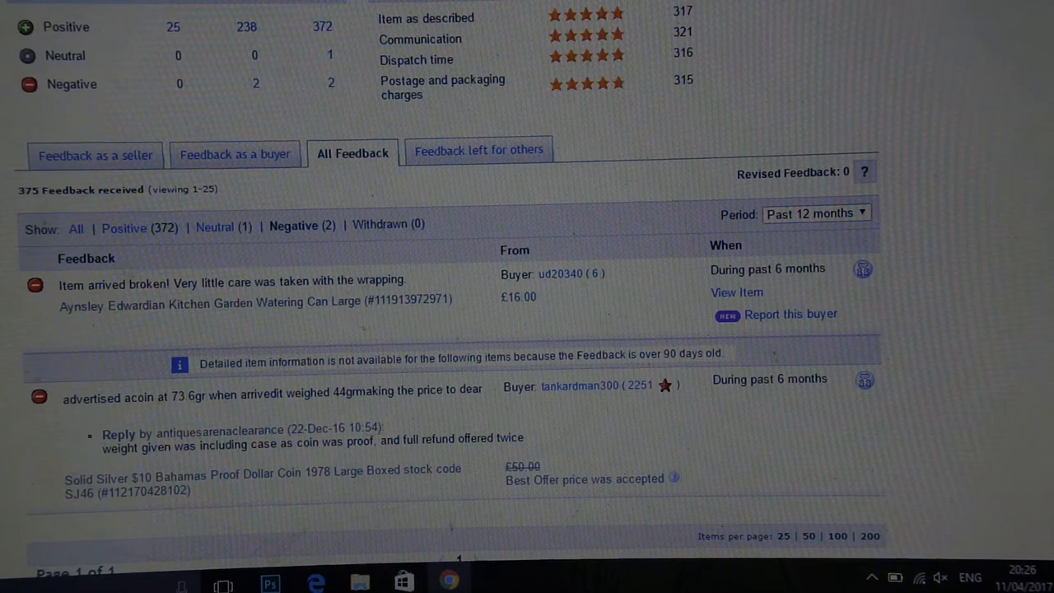
pyautogui.scroll(-3)
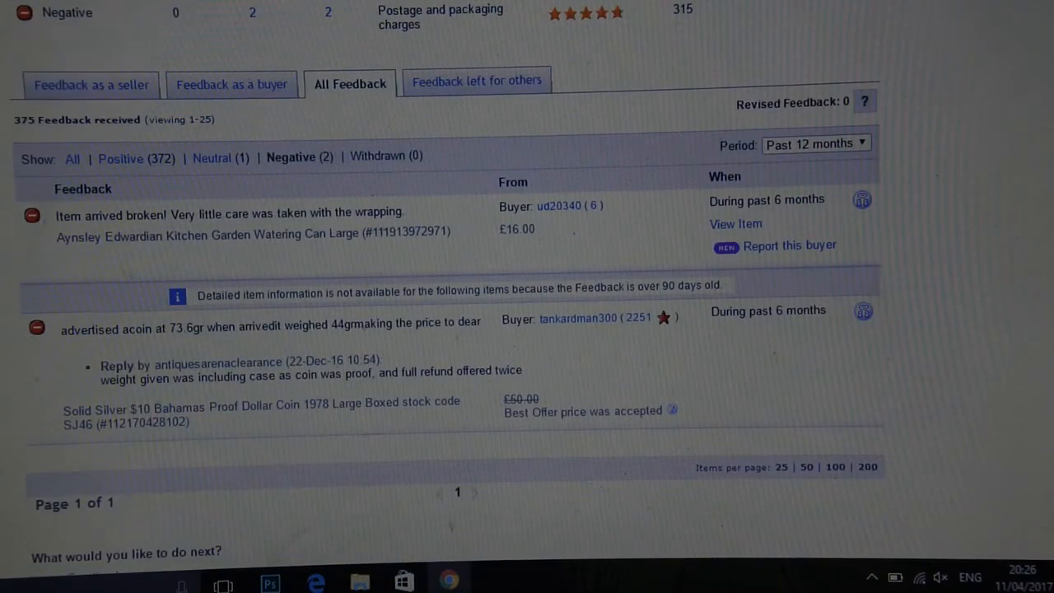